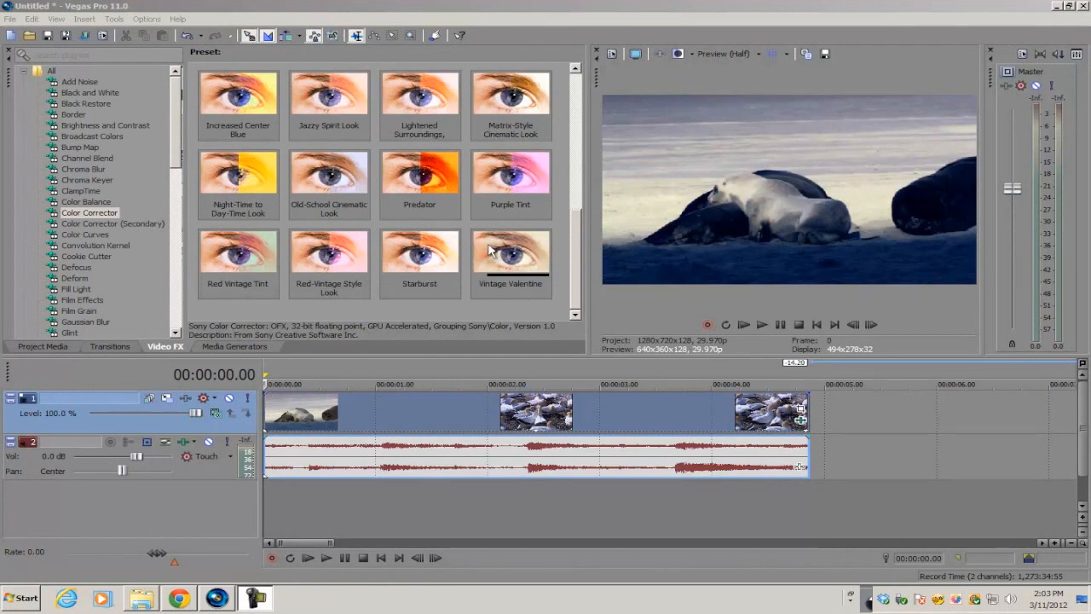
mouse_move(282, 409)
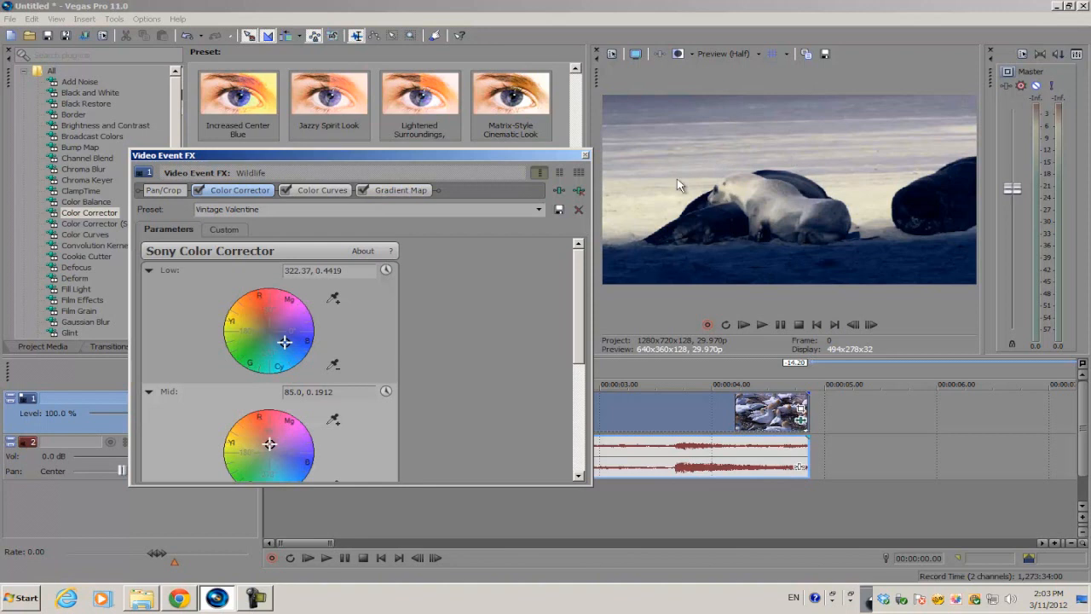
Step: Review the Gradient Map, Color Corrector and Color Curves settings in the clip's effect chain
click(401, 189)
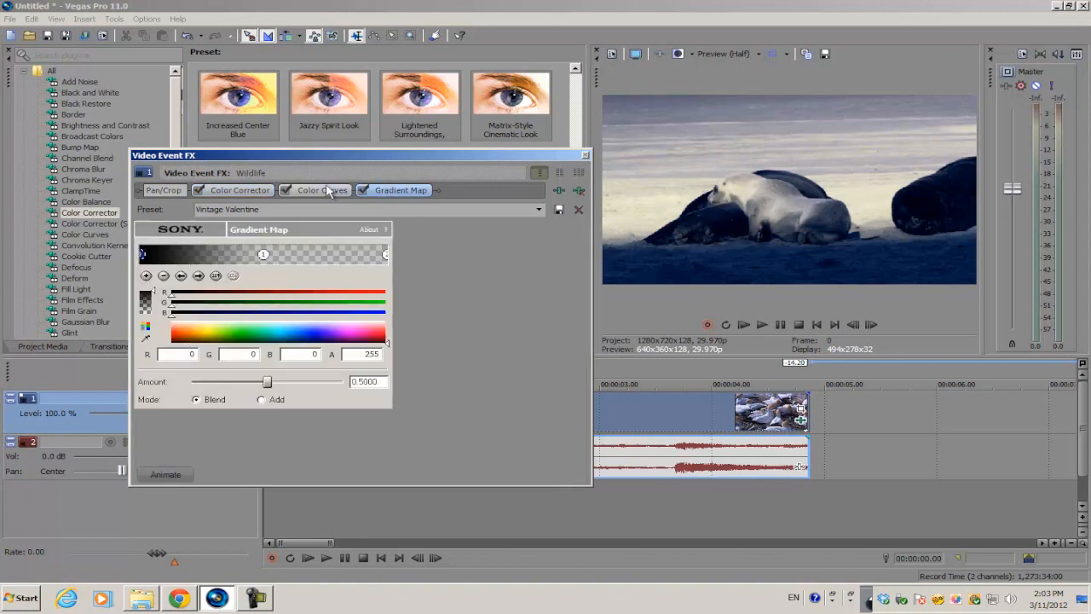
click(238, 189)
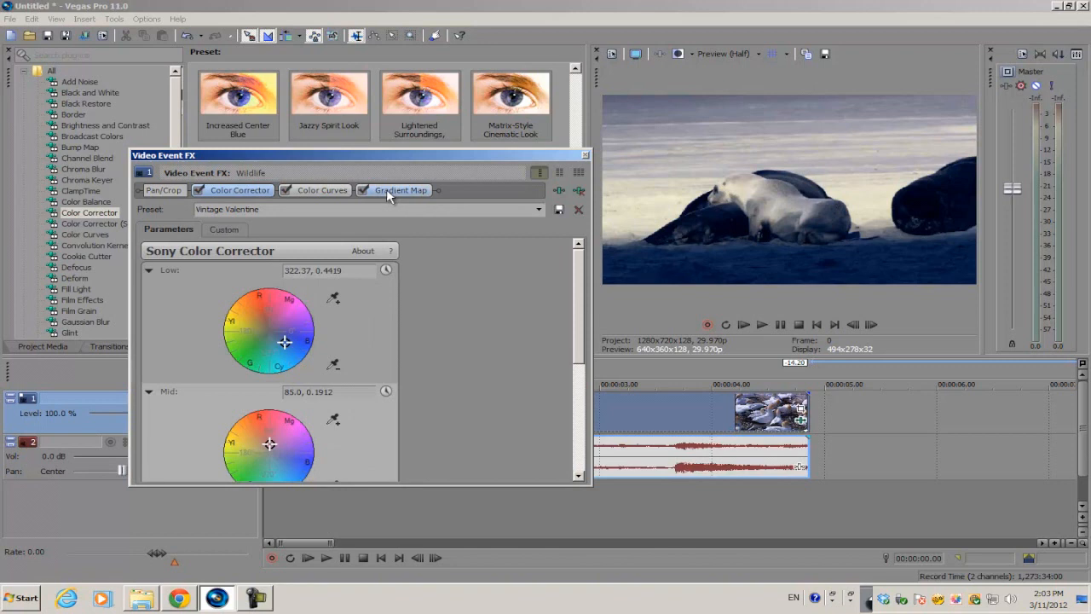
mouse_move(385, 198)
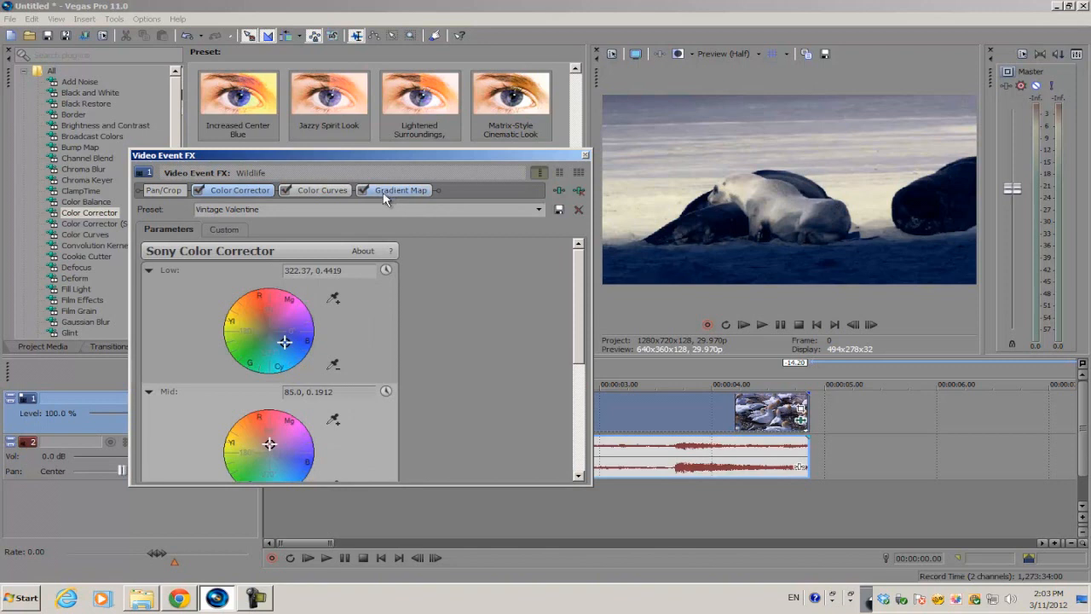
click(322, 191)
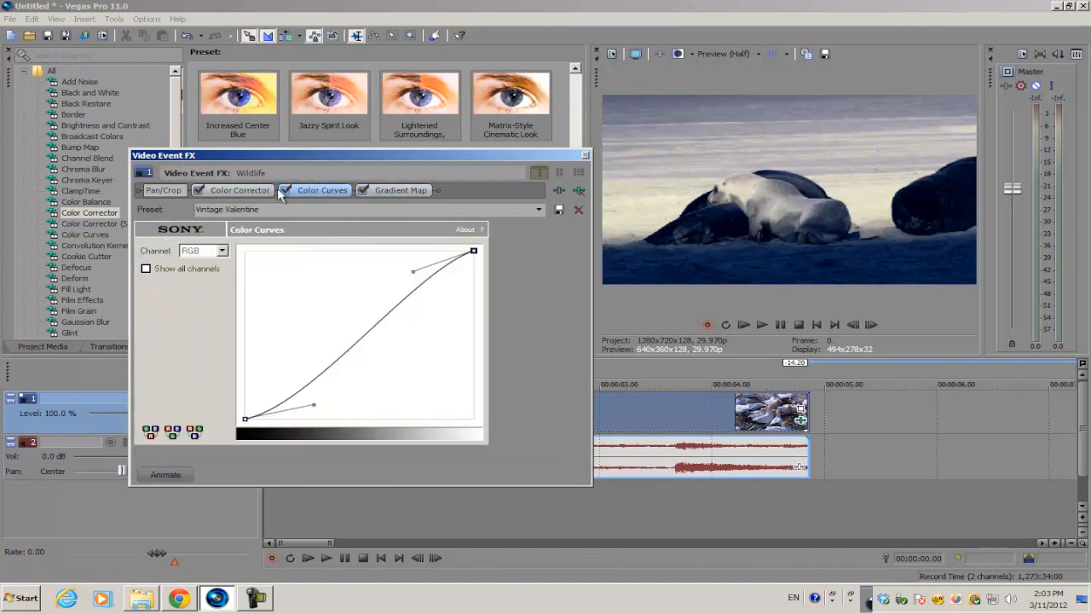
click(539, 210)
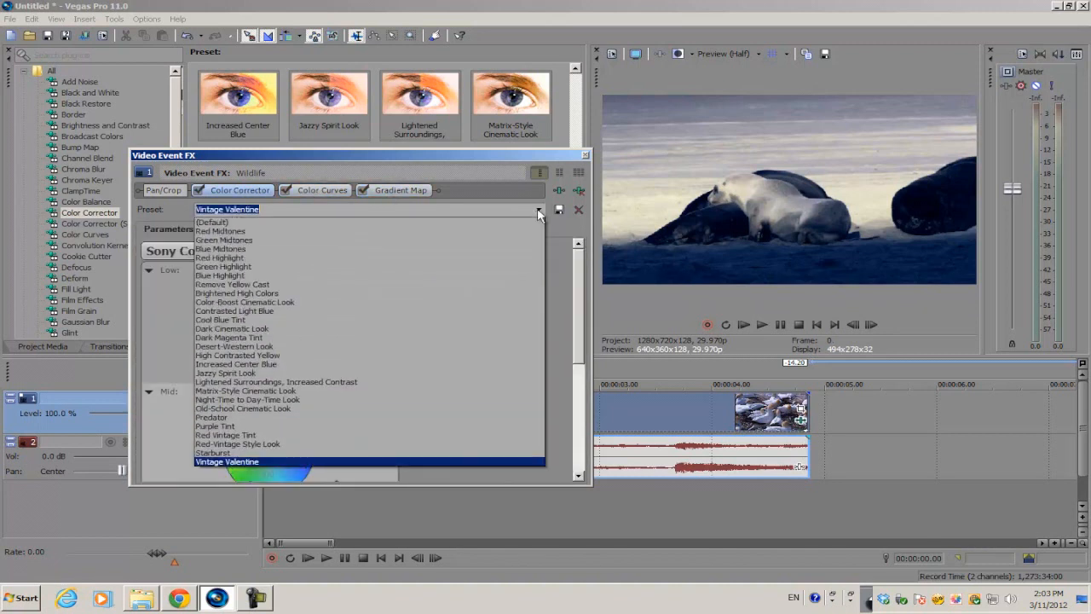
click(227, 460)
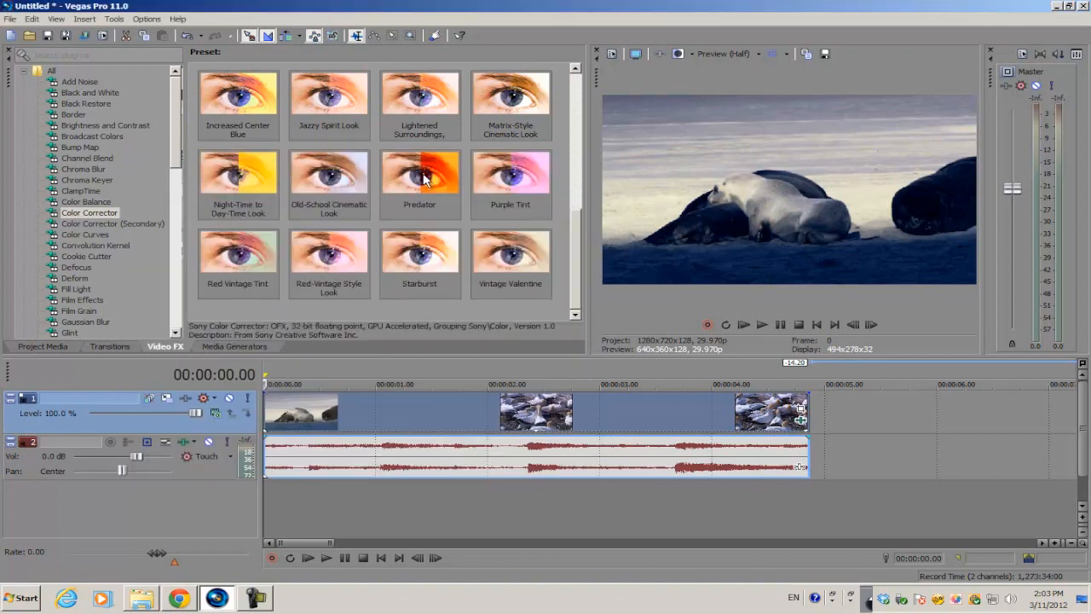
Step: Add a Convolution Kernel sharpening preset to the clip's effect chain
double_click(420, 173)
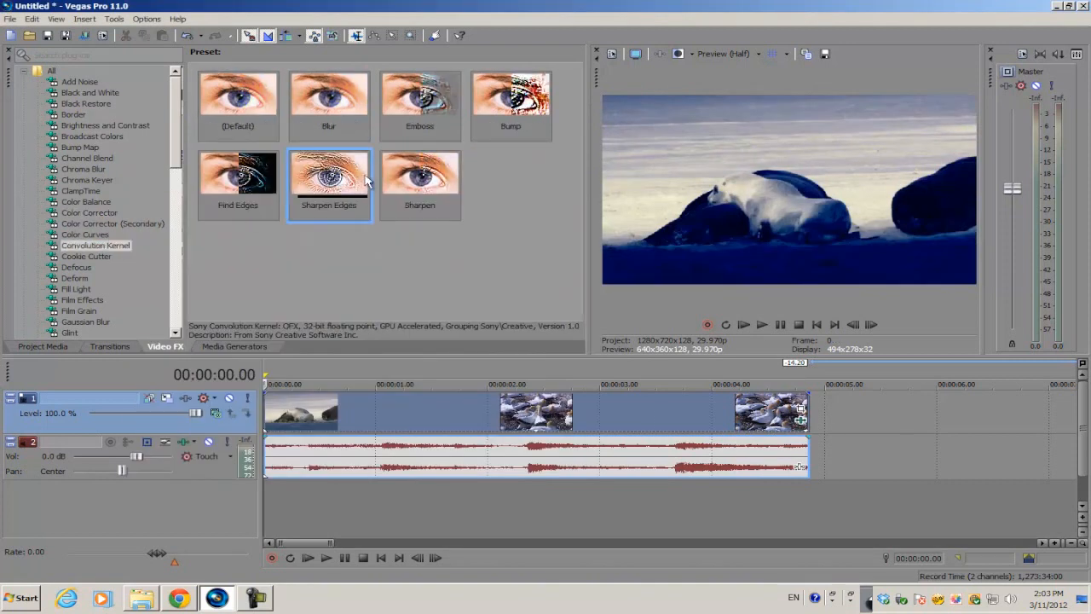
double_click(327, 174)
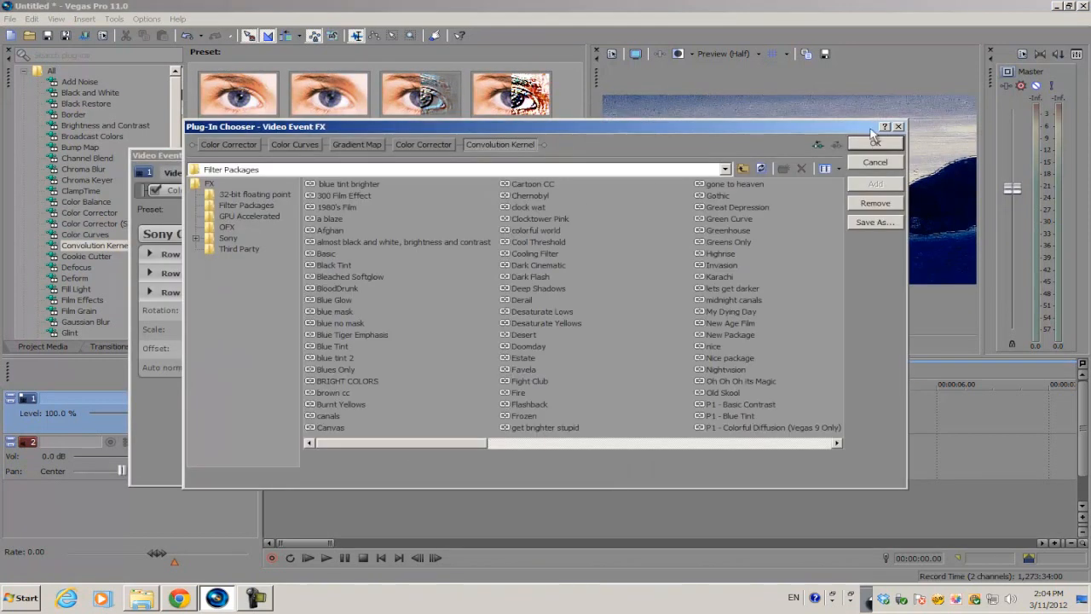
click(875, 144)
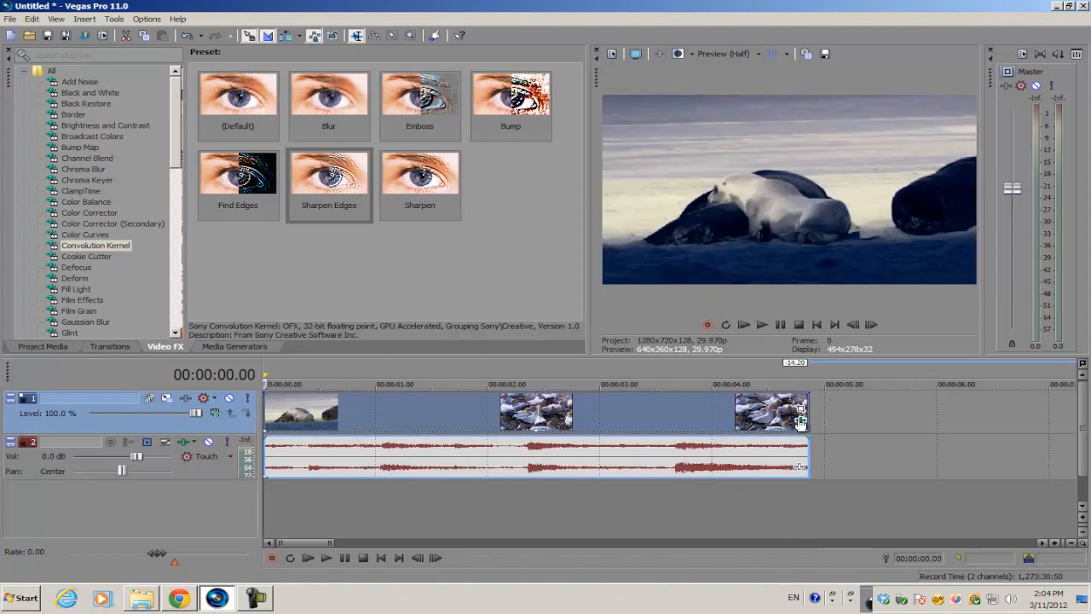
mouse_move(800, 423)
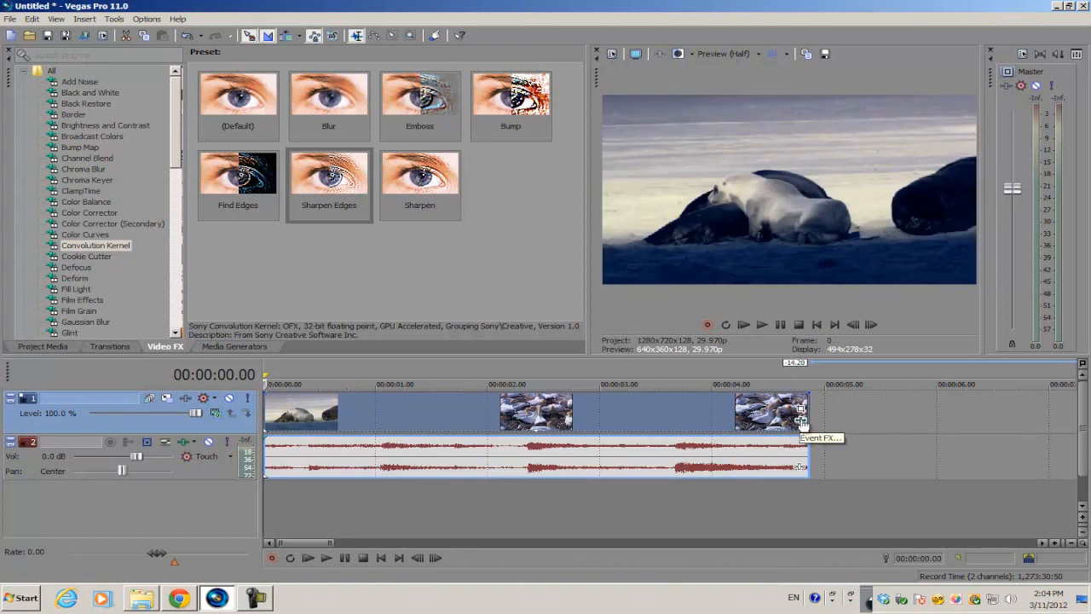
Step: Bring up the plug-in chooser for the clip's color-correction effect chain
click(802, 418)
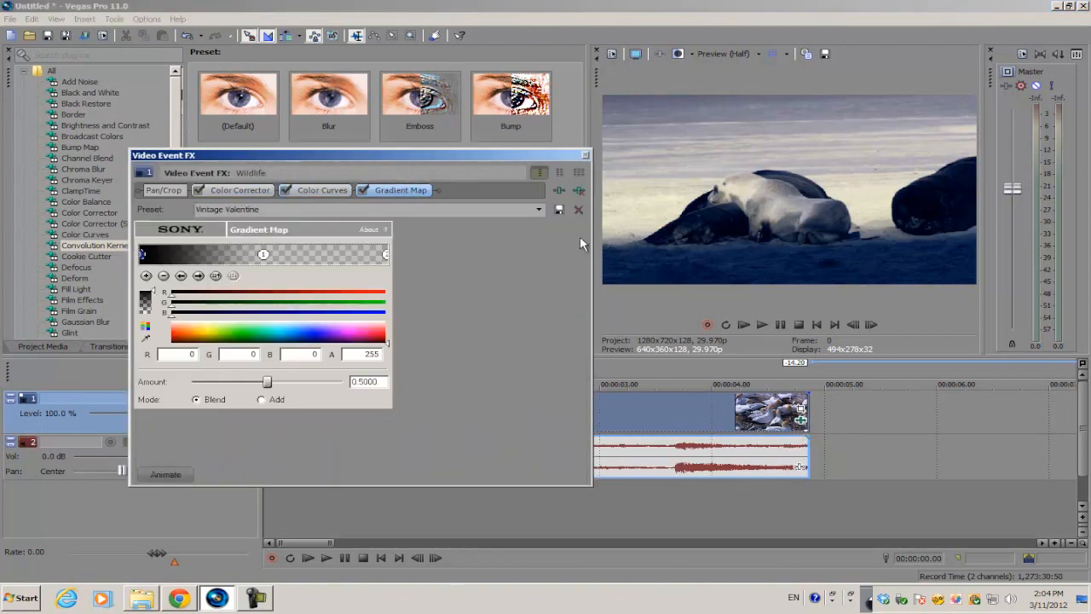
mouse_move(580, 191)
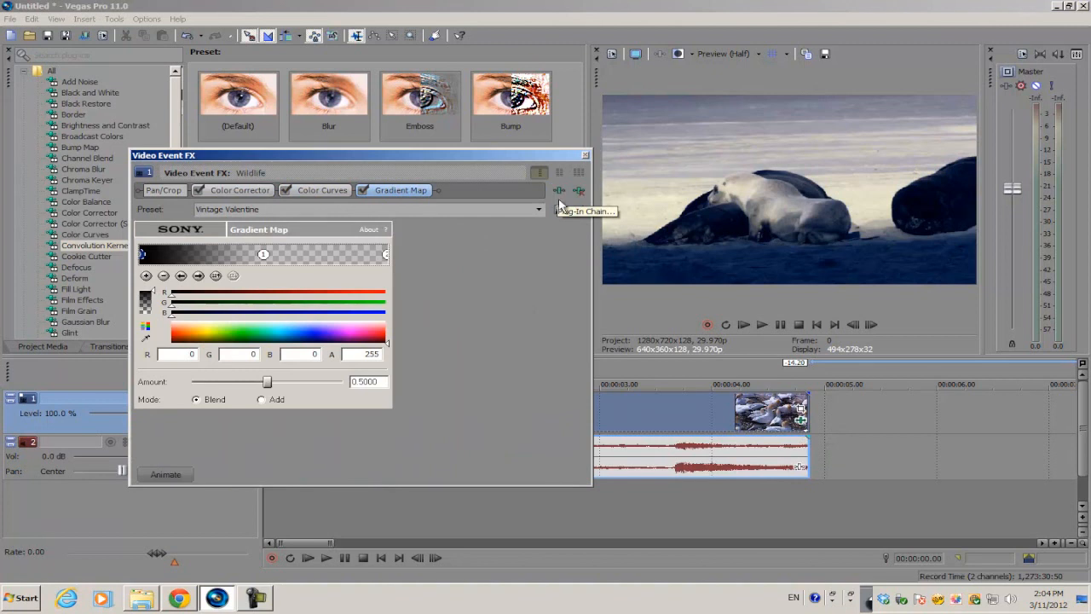
mouse_move(559, 191)
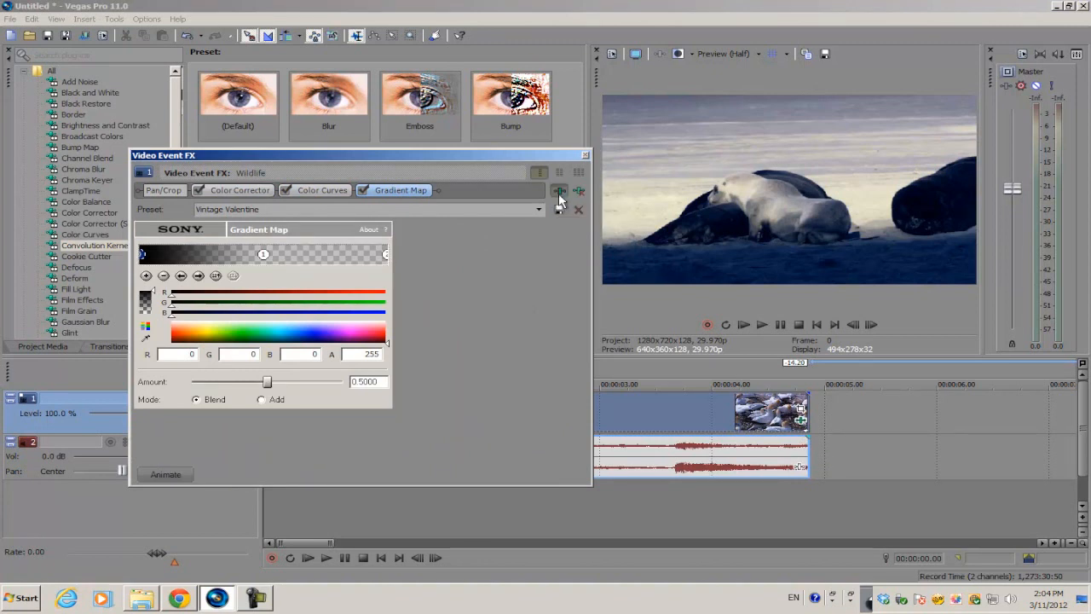
click(559, 191)
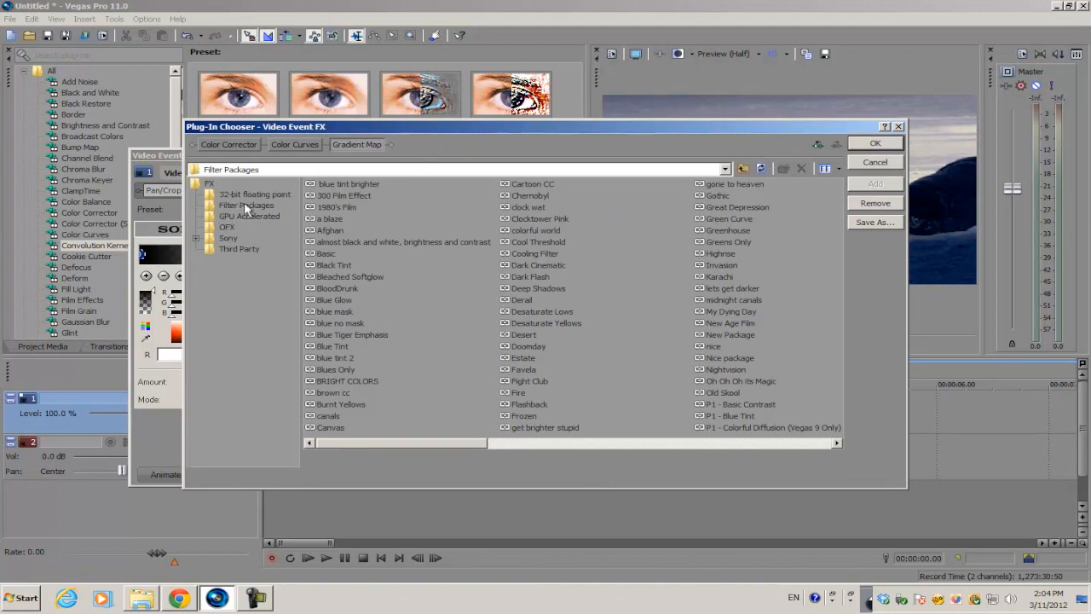
Step: Save the chain as a filter package named 'Color COrrection #1'
click(247, 205)
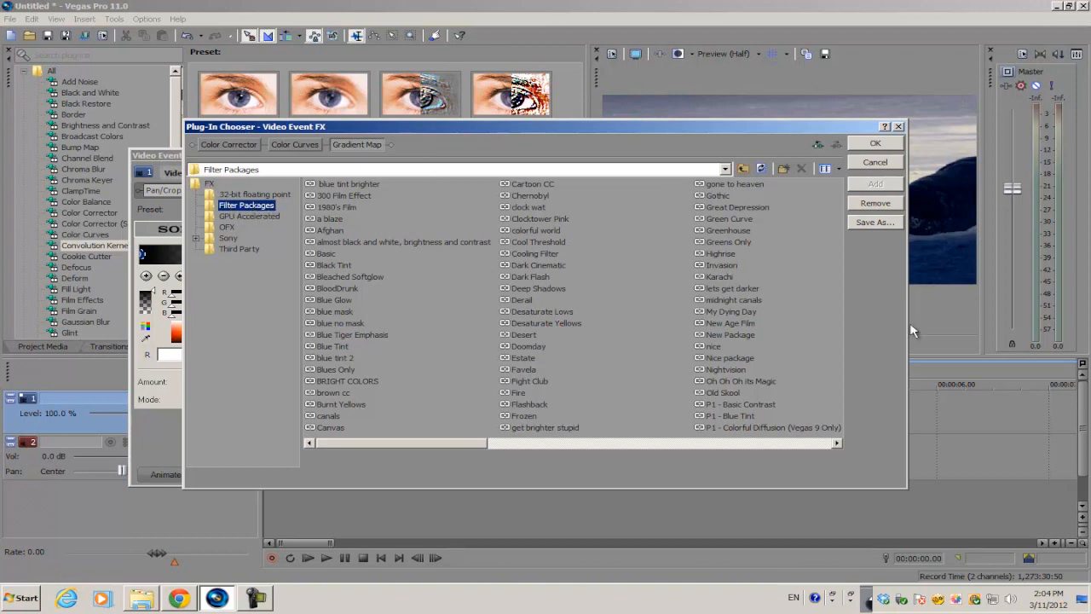
click(874, 221)
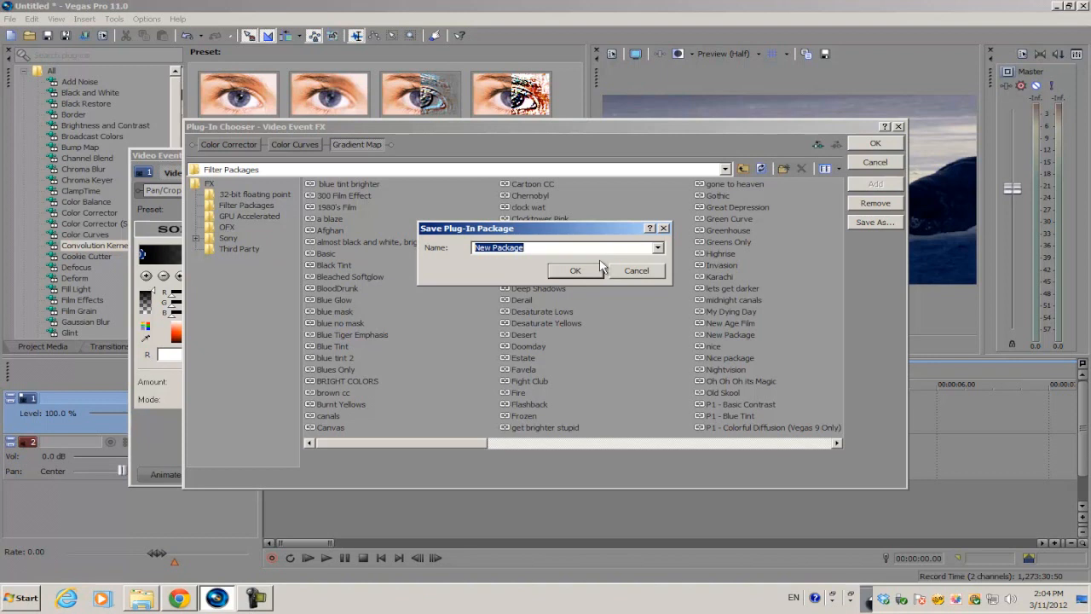
text(Color COrrection #1)
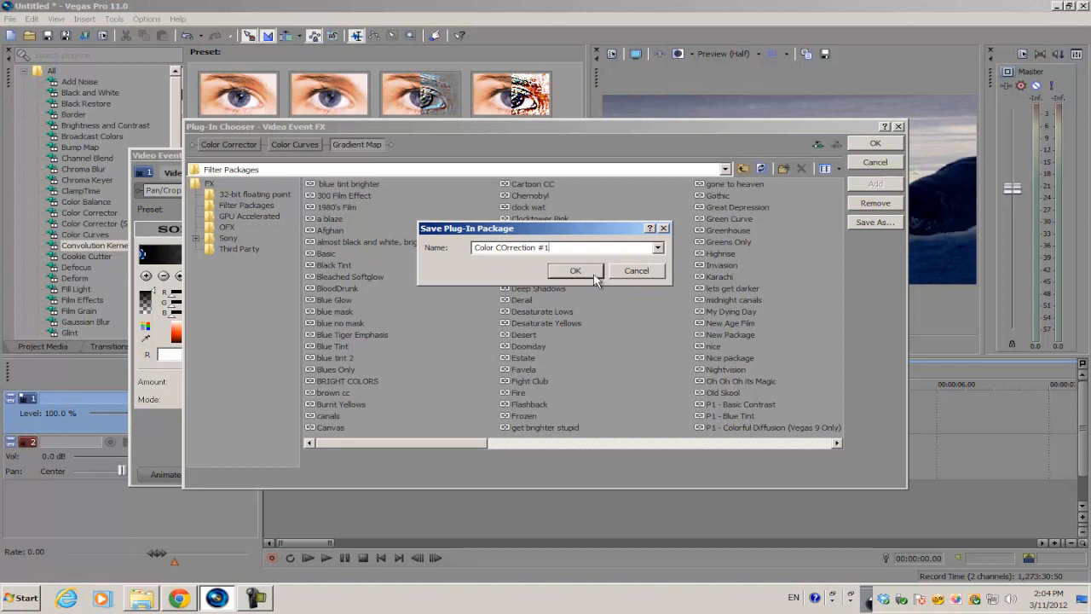
click(576, 269)
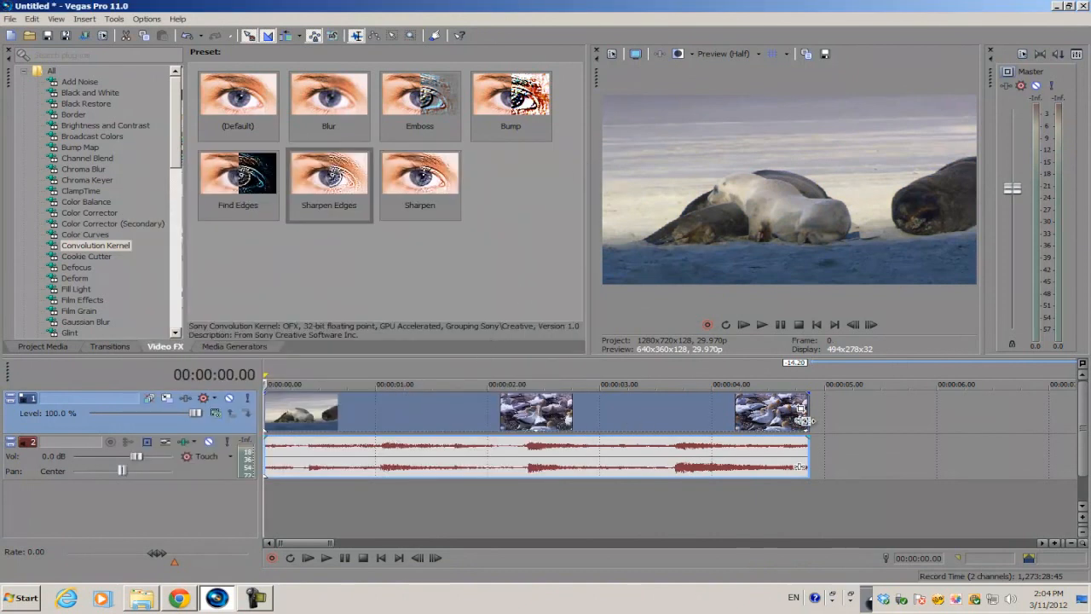
mouse_move(804, 423)
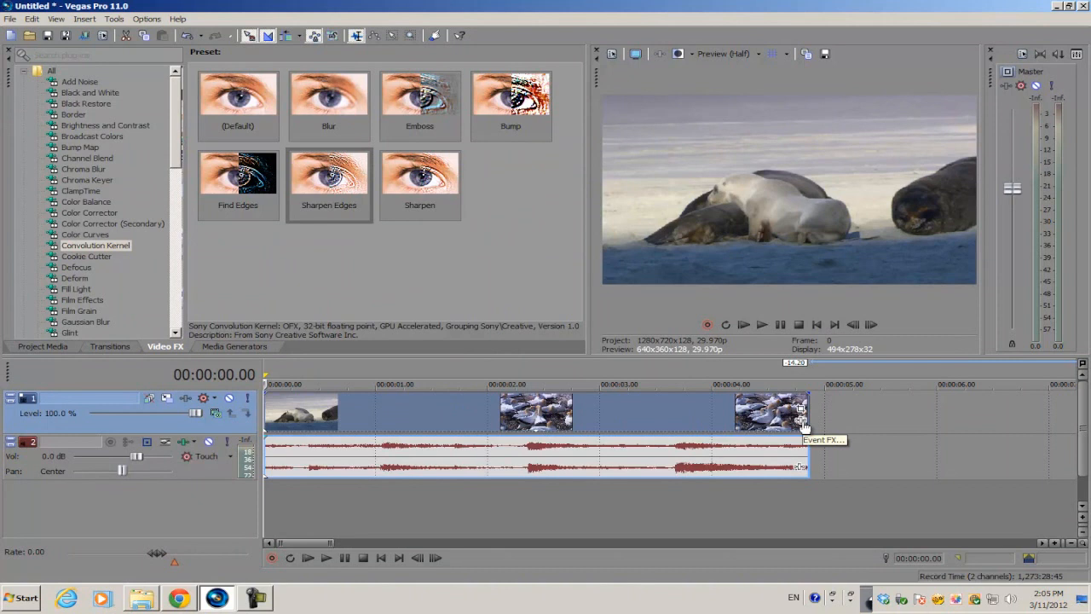
Step: Apply the 'Color COrrection #1' package to the seal clip on the timeline
click(802, 409)
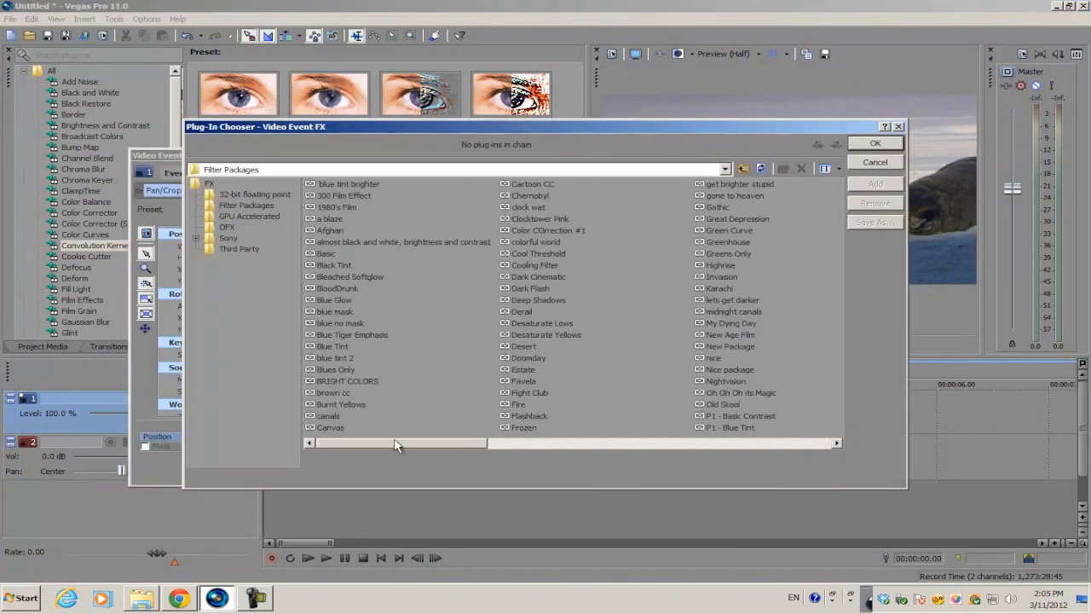
mouse_move(406, 447)
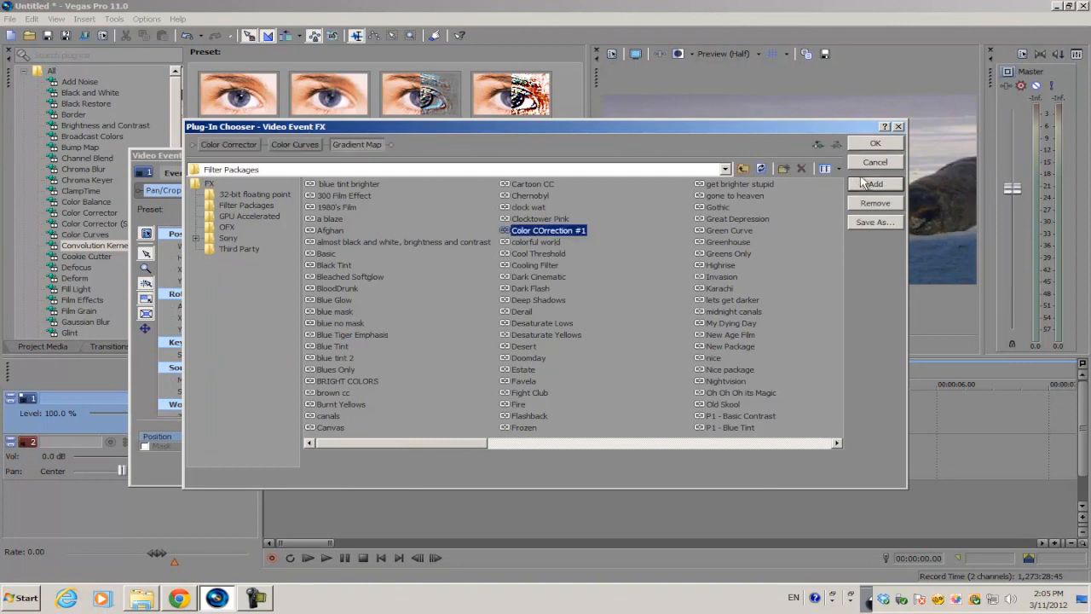
mouse_move(549, 237)
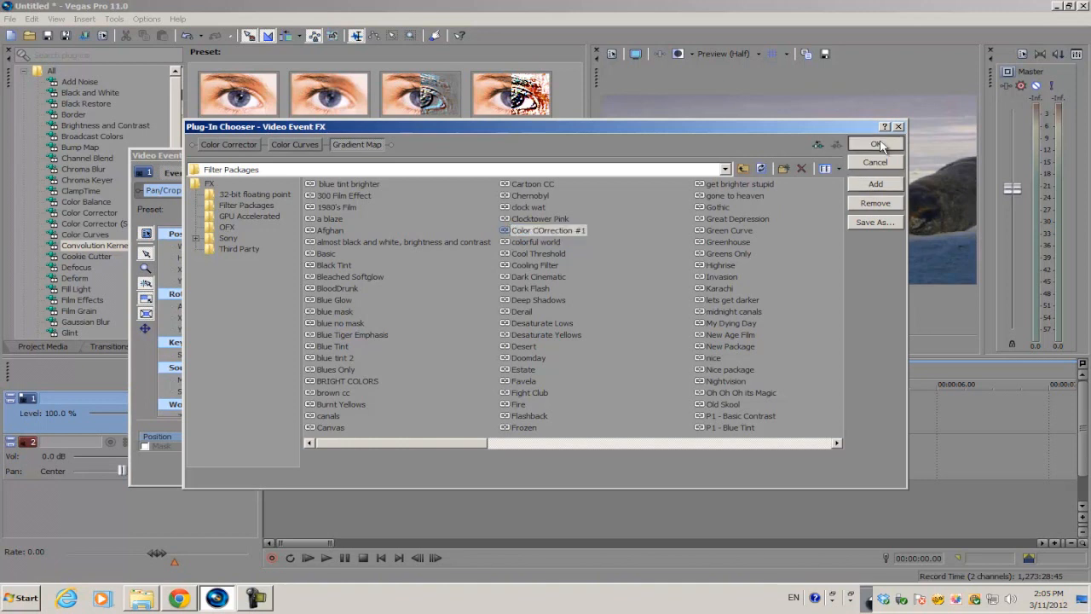
click(874, 143)
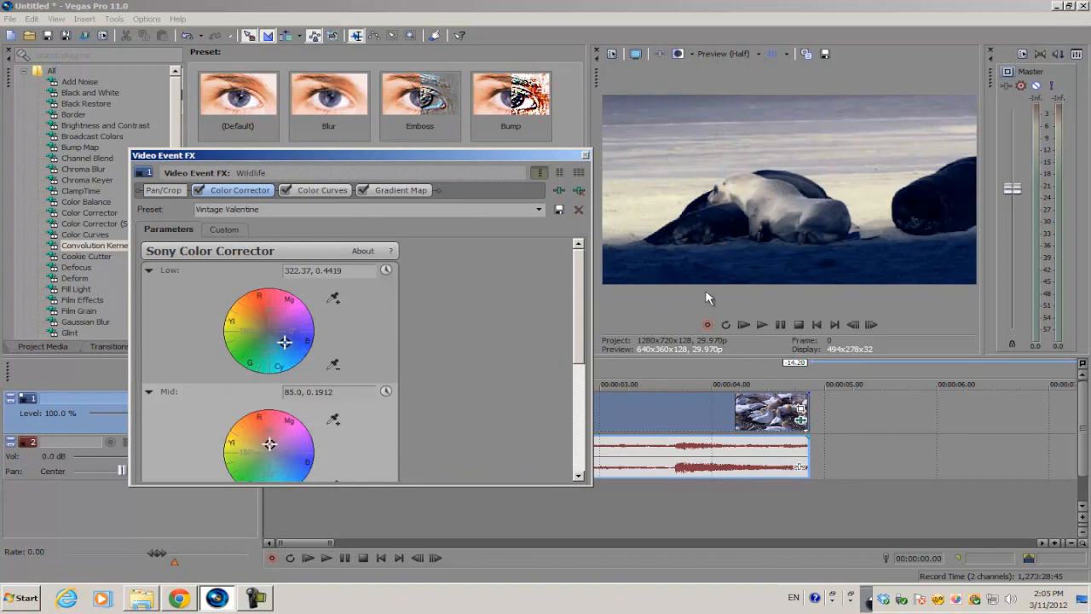
mouse_move(586, 160)
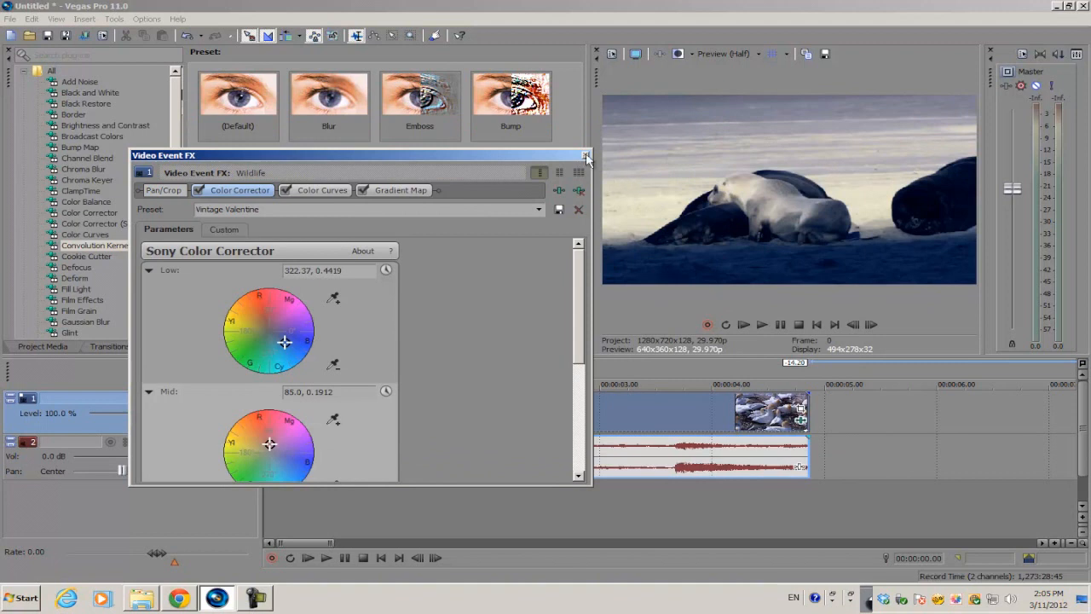
click(586, 155)
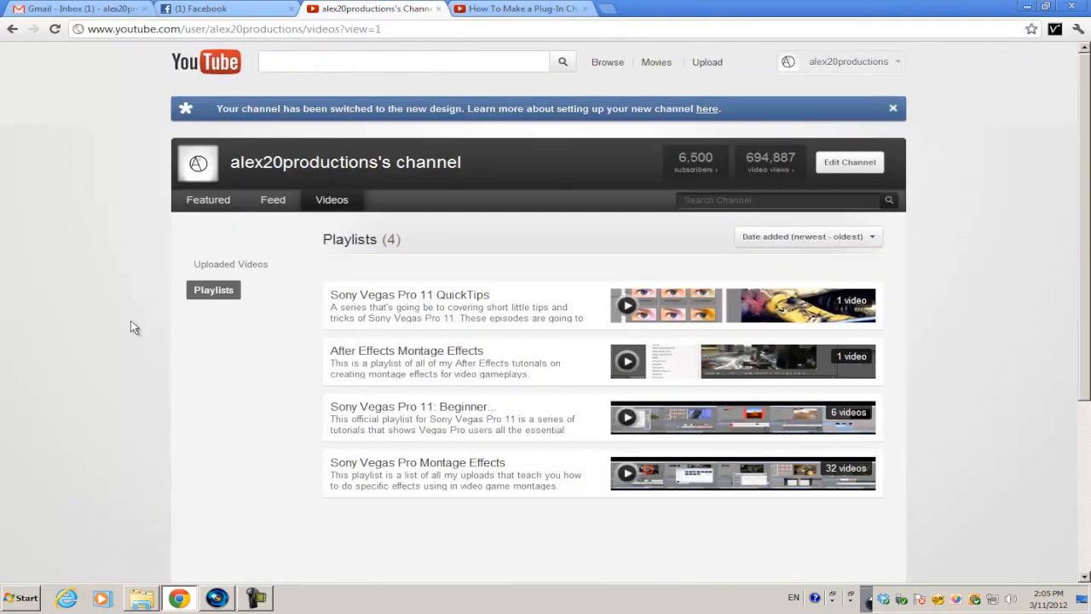
scroll(down, 3)
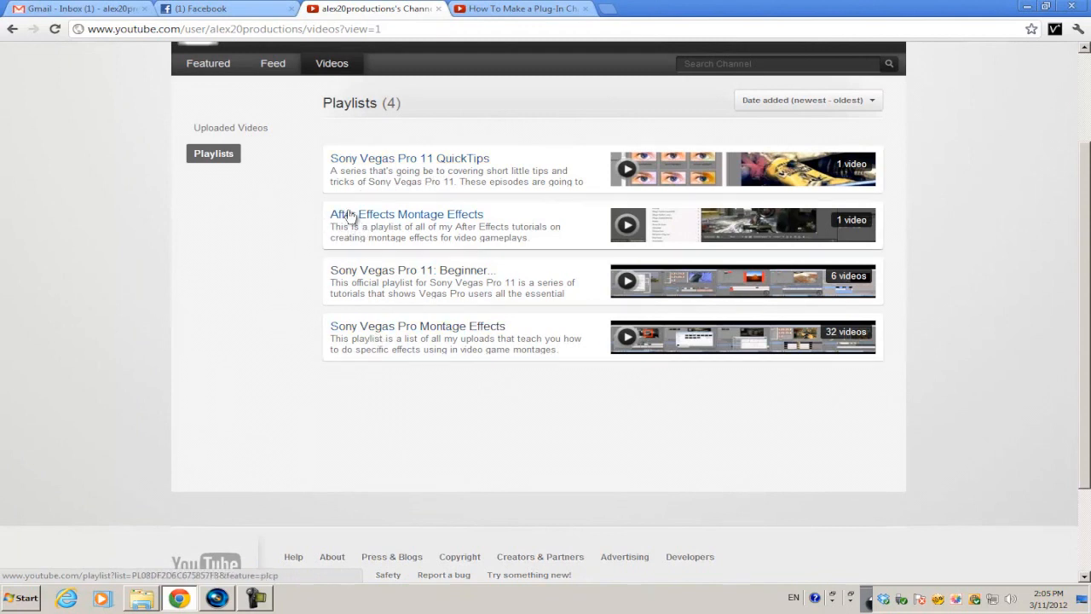
mouse_move(328, 286)
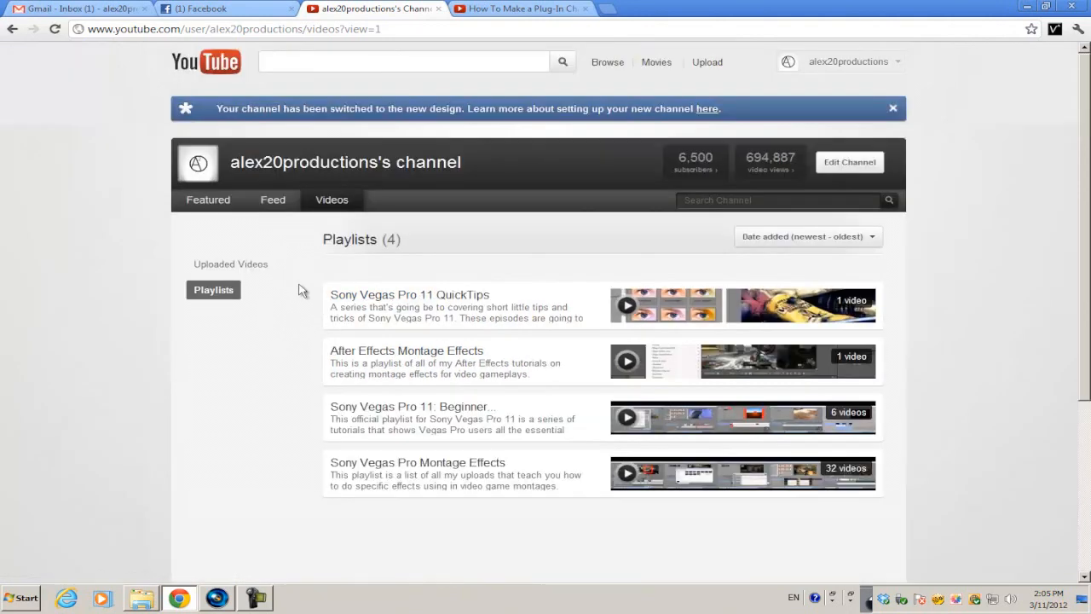
mouse_move(327, 266)
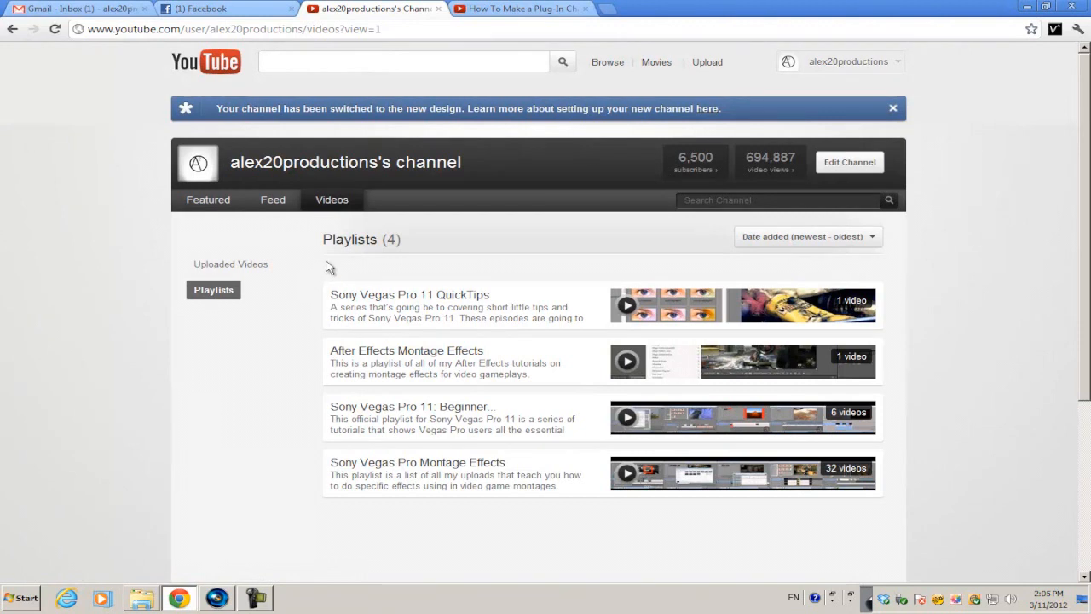
mouse_move(324, 259)
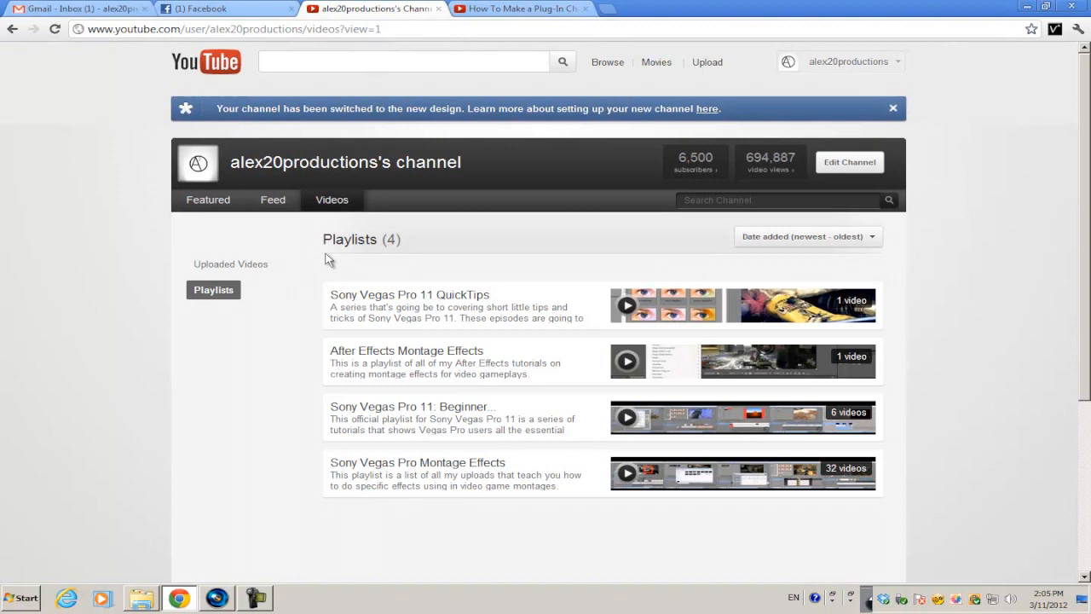
mouse_move(330, 263)
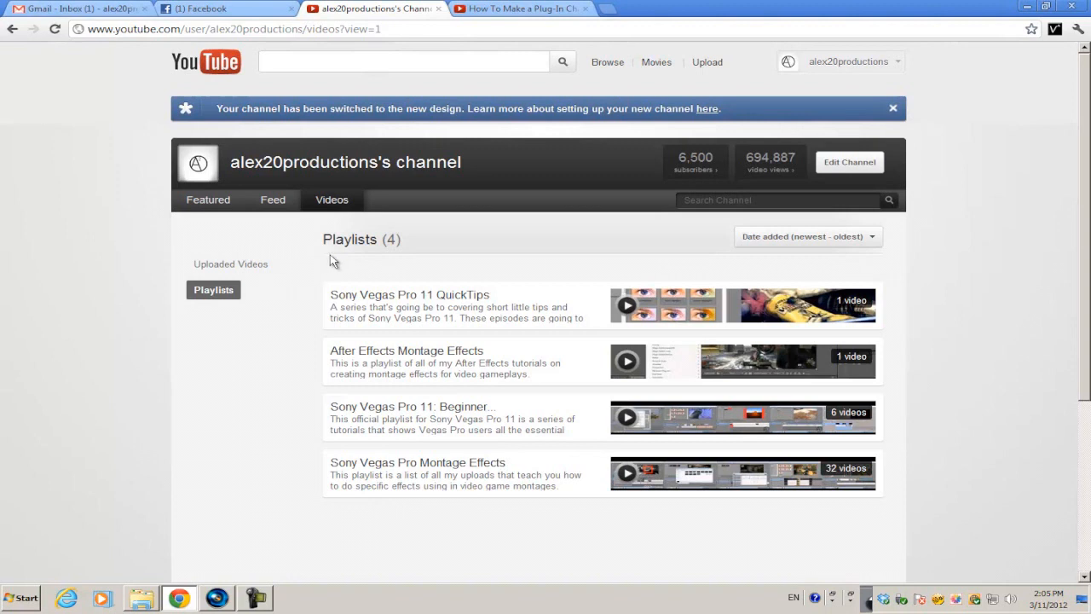
mouse_move(327, 263)
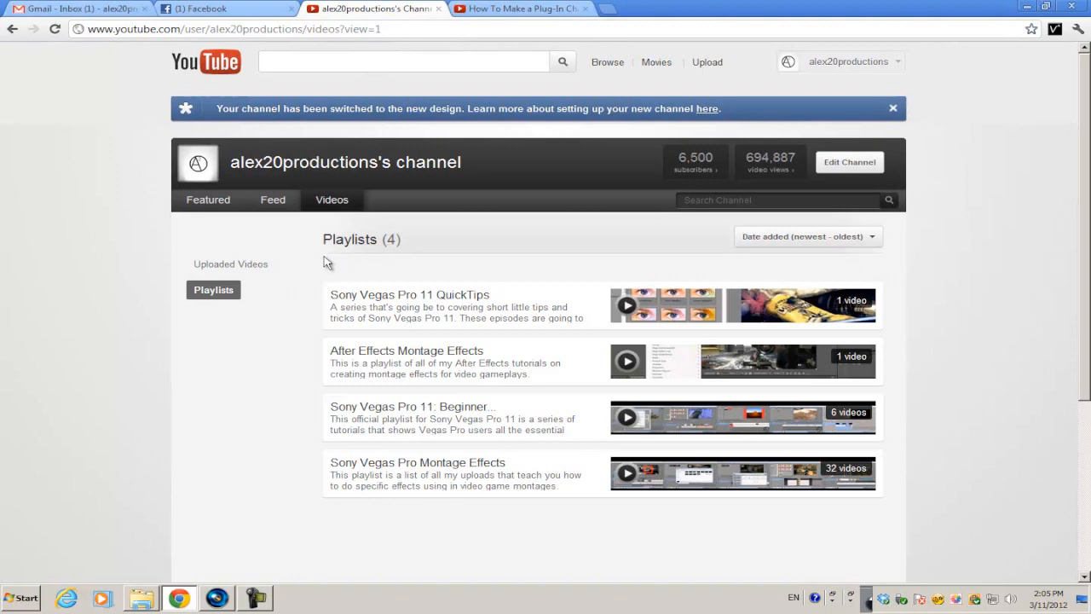